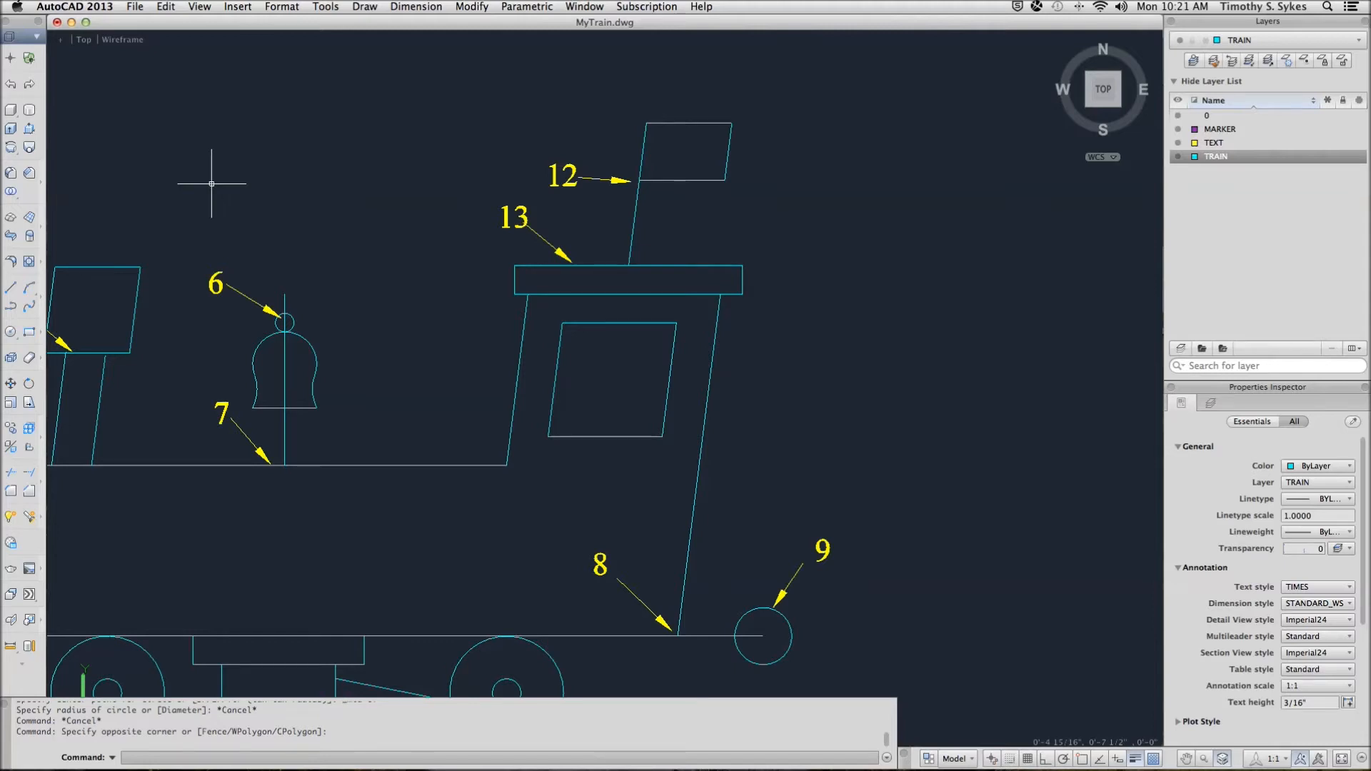
mouse_move(377, 310)
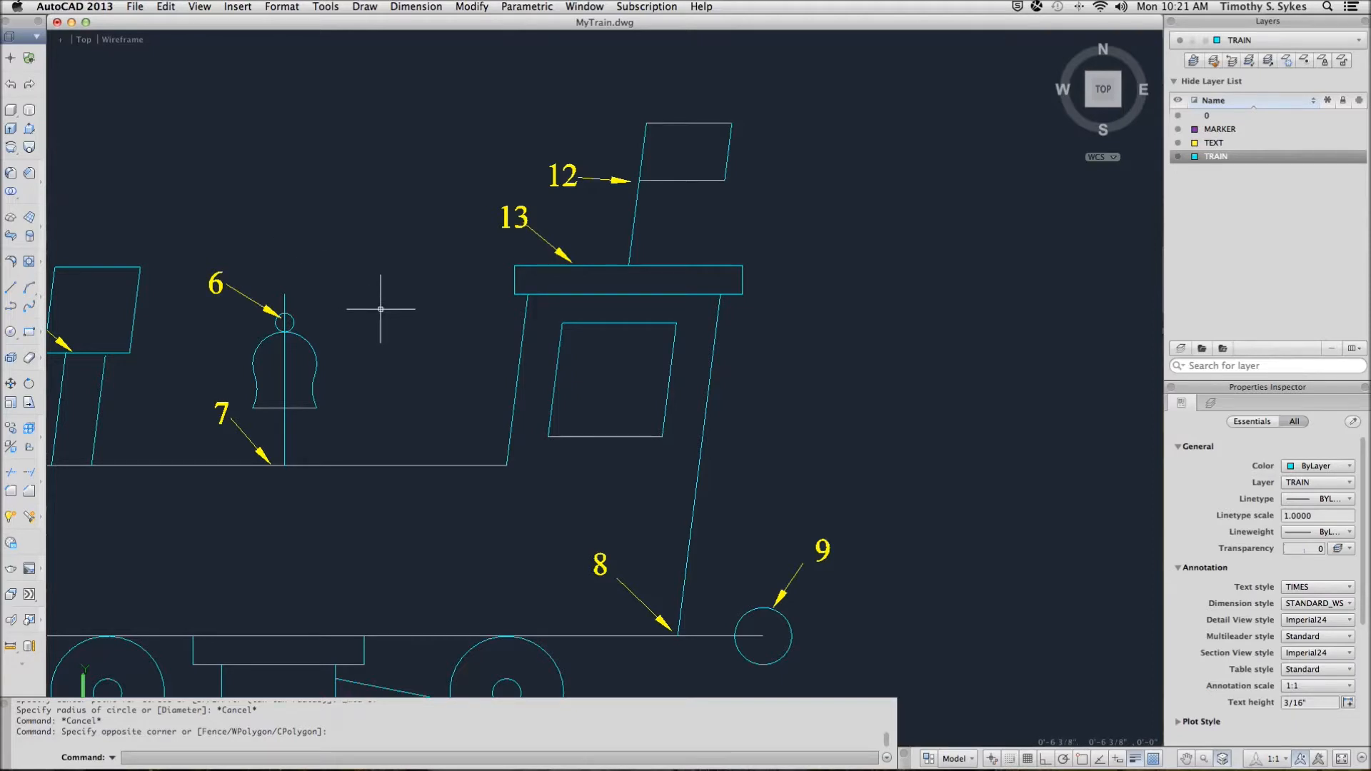
mouse_move(400, 333)
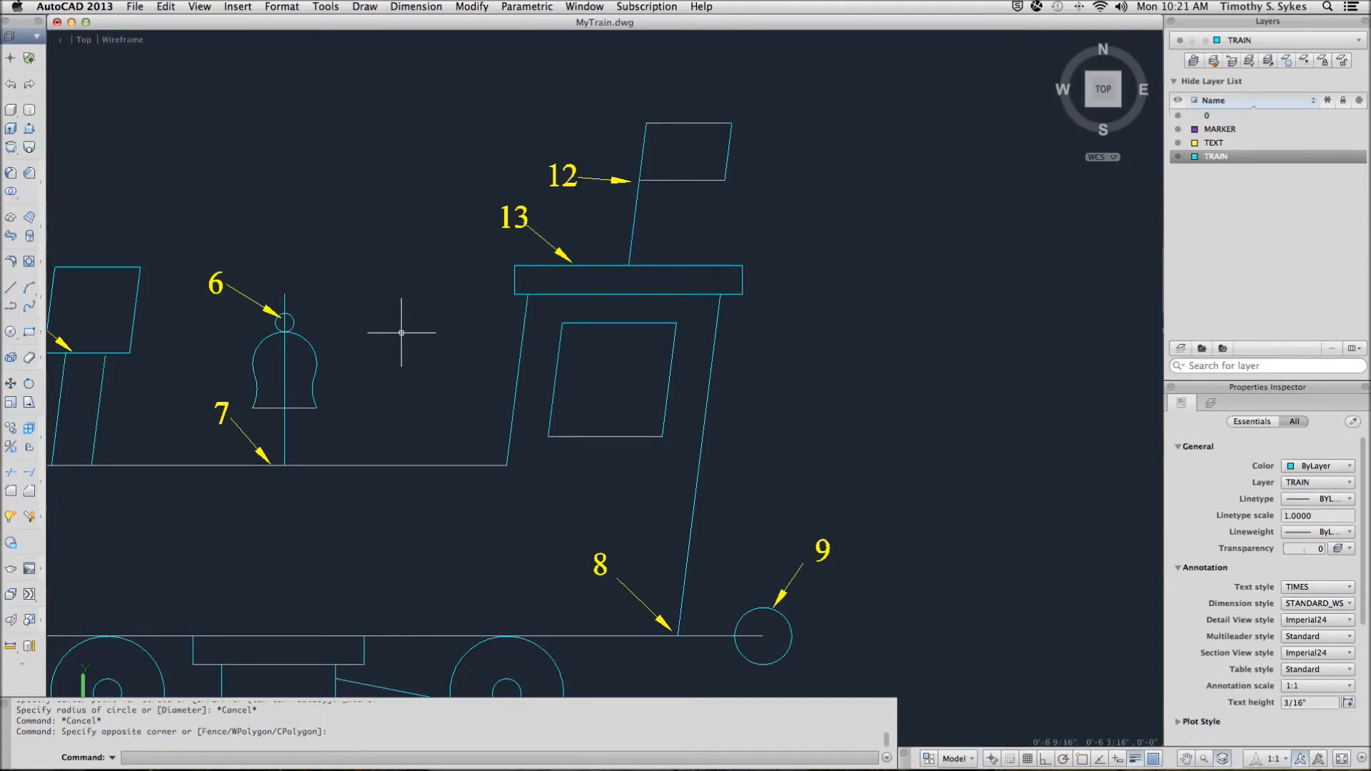
mouse_move(543, 419)
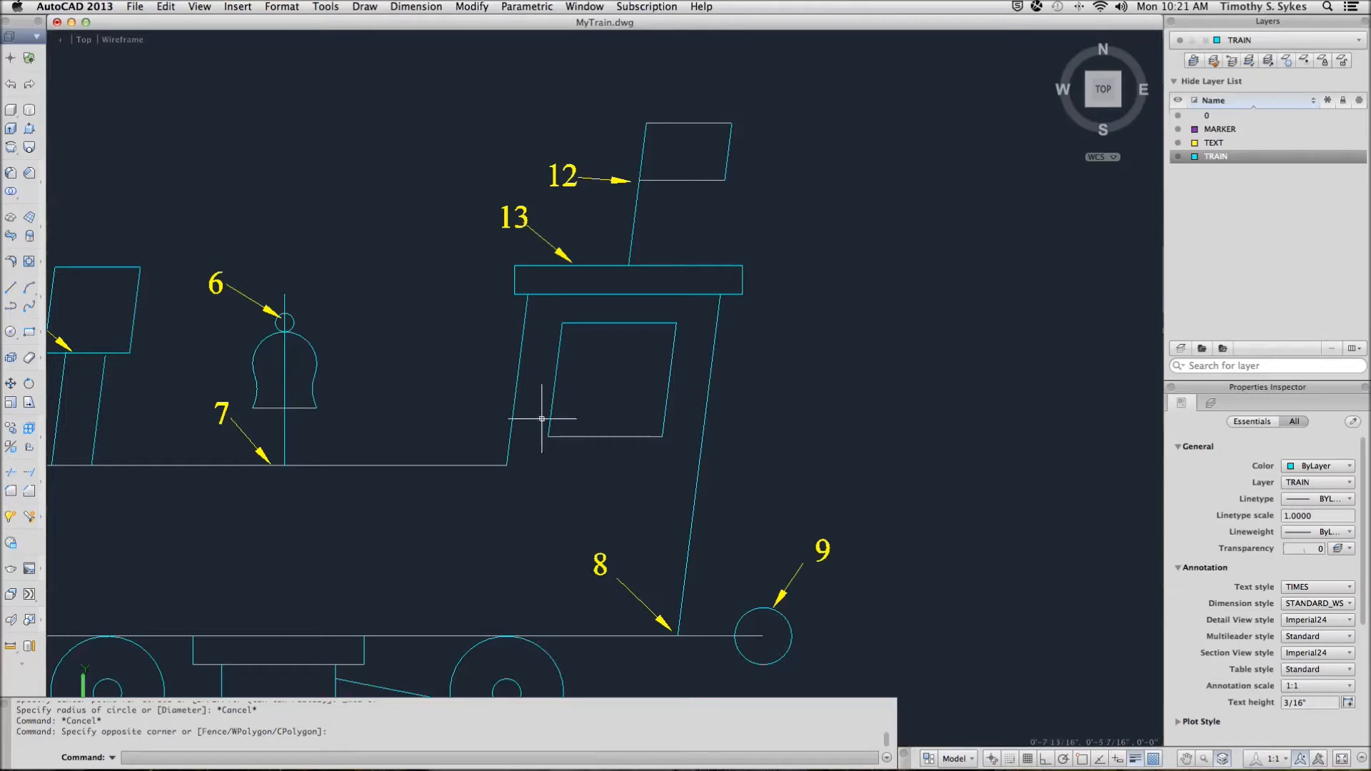
mouse_move(584, 466)
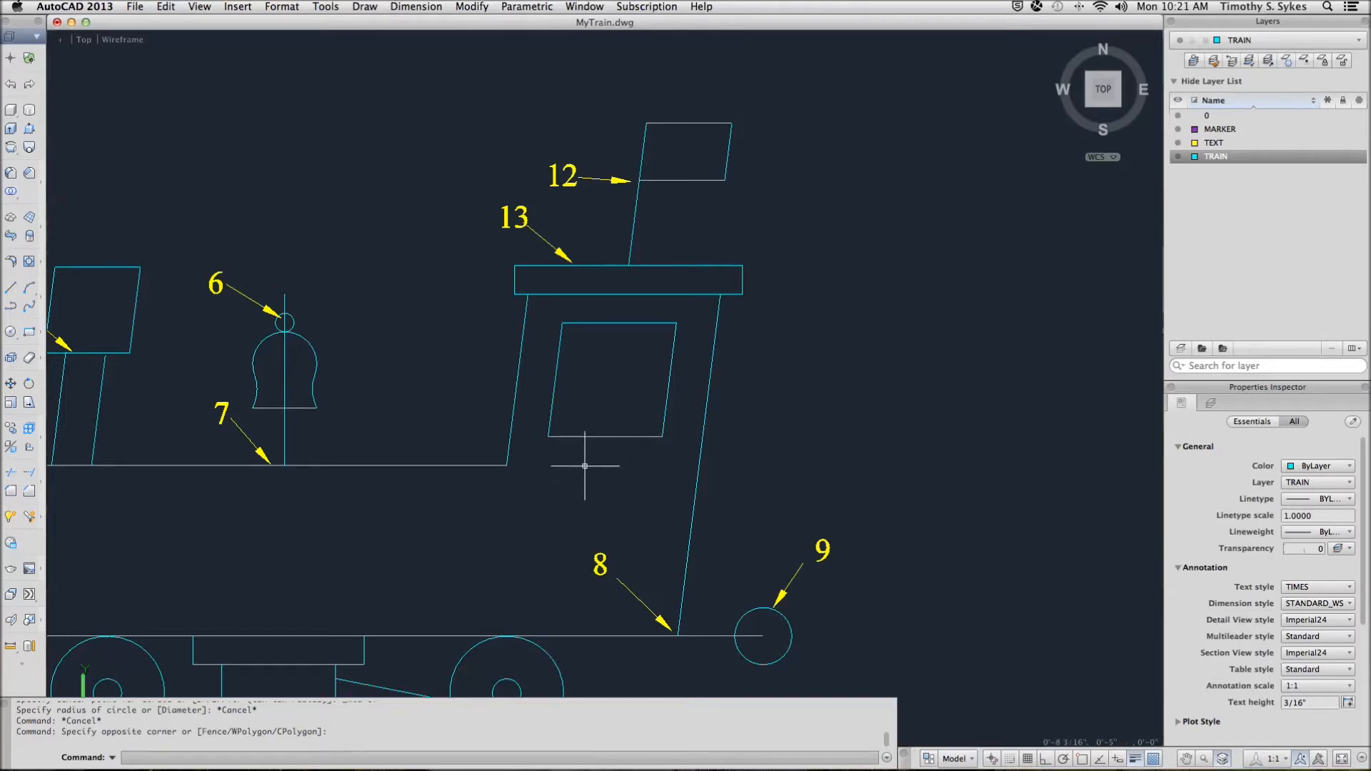
mouse_move(969, 700)
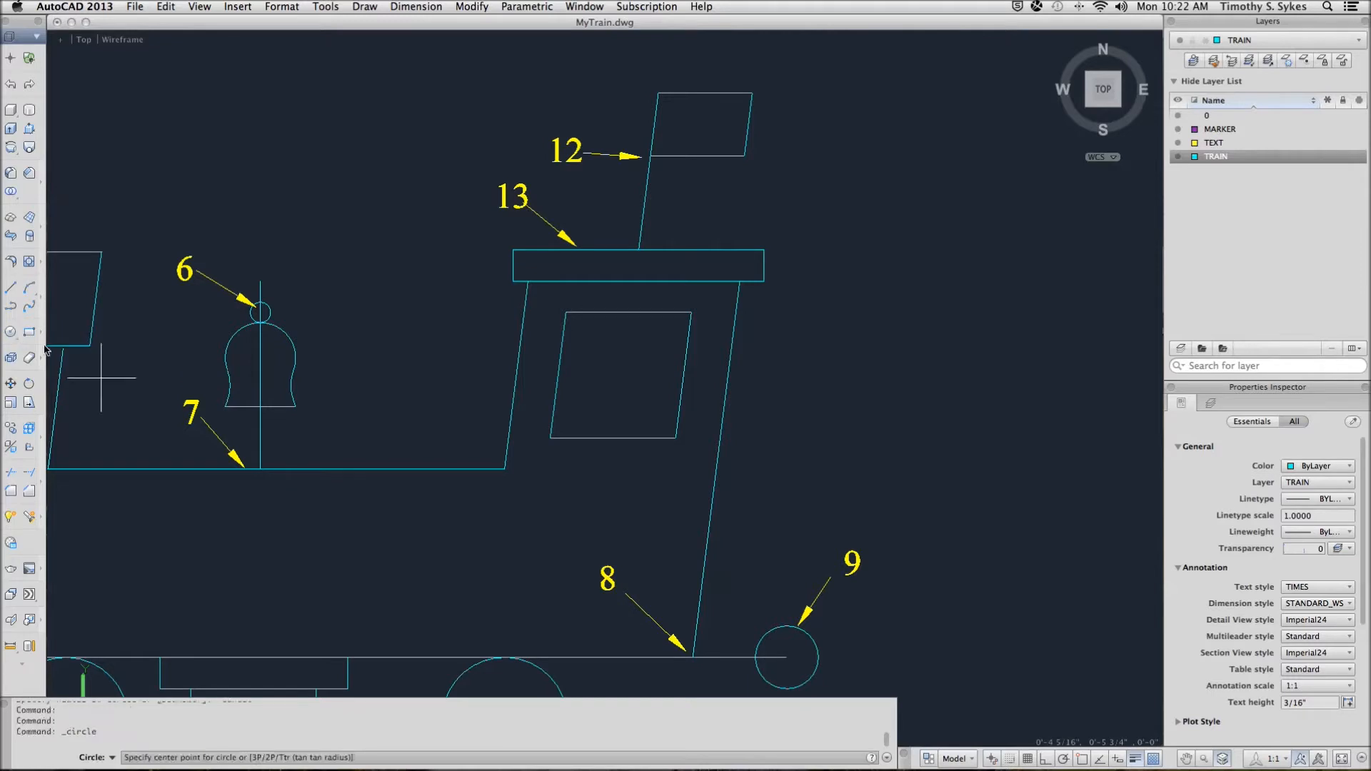
mouse_move(506, 480)
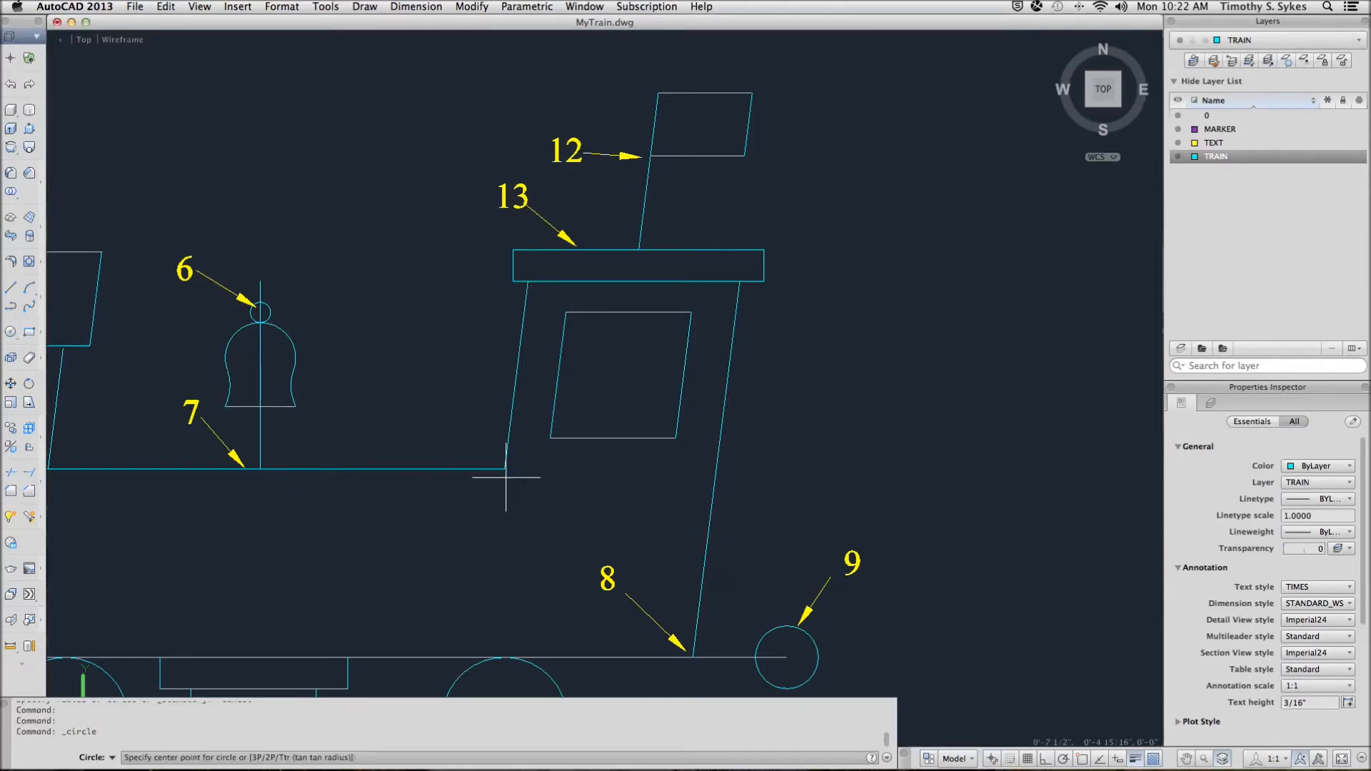
mouse_move(601, 480)
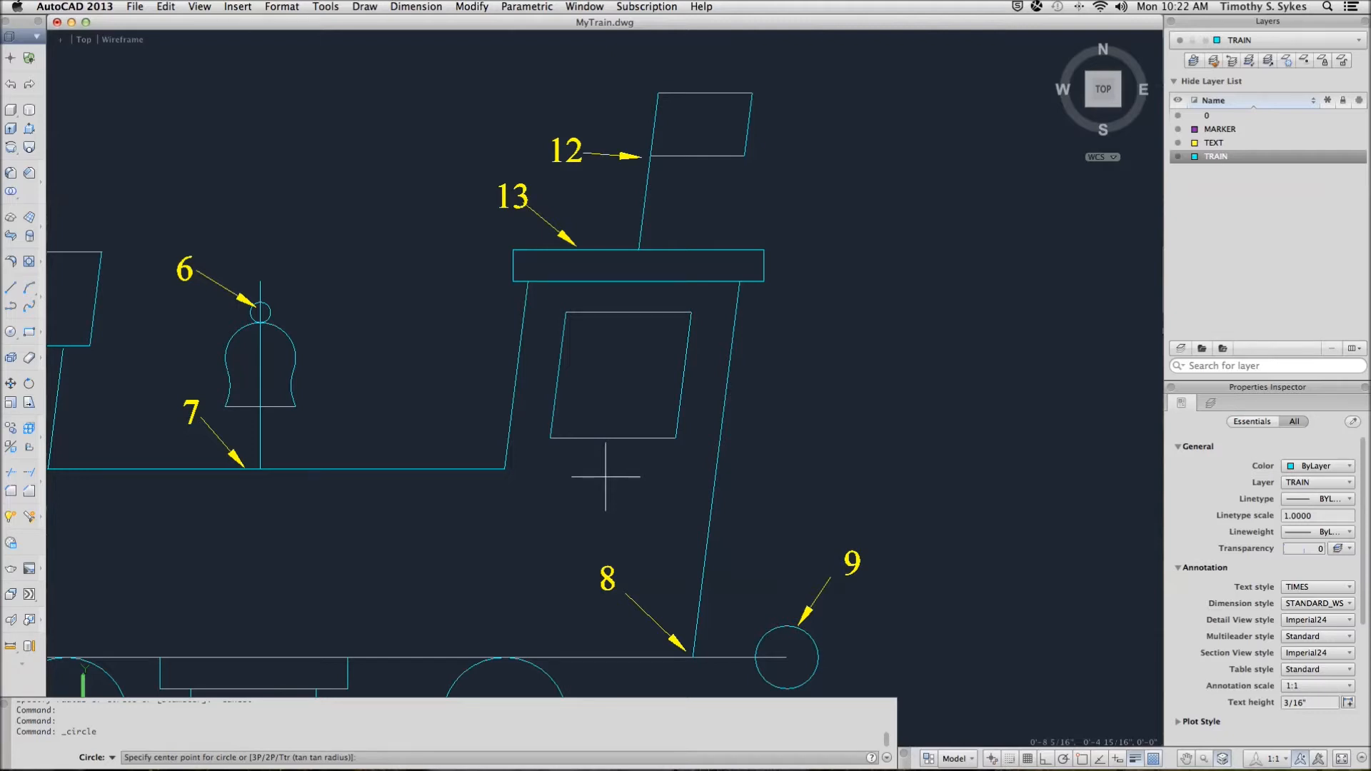
Bring up the Object Snap shortcut menu while Circle awaits its centre
right_click(602, 480)
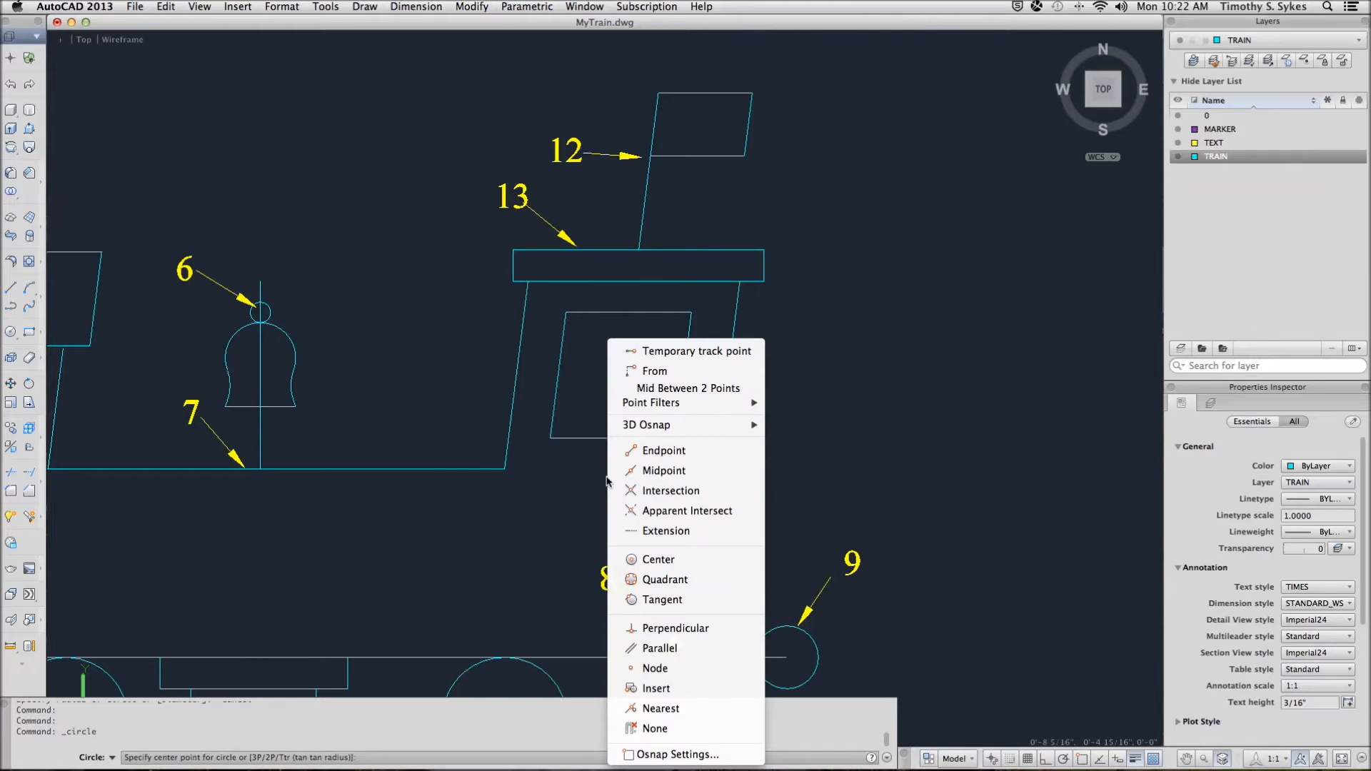
mouse_move(651, 403)
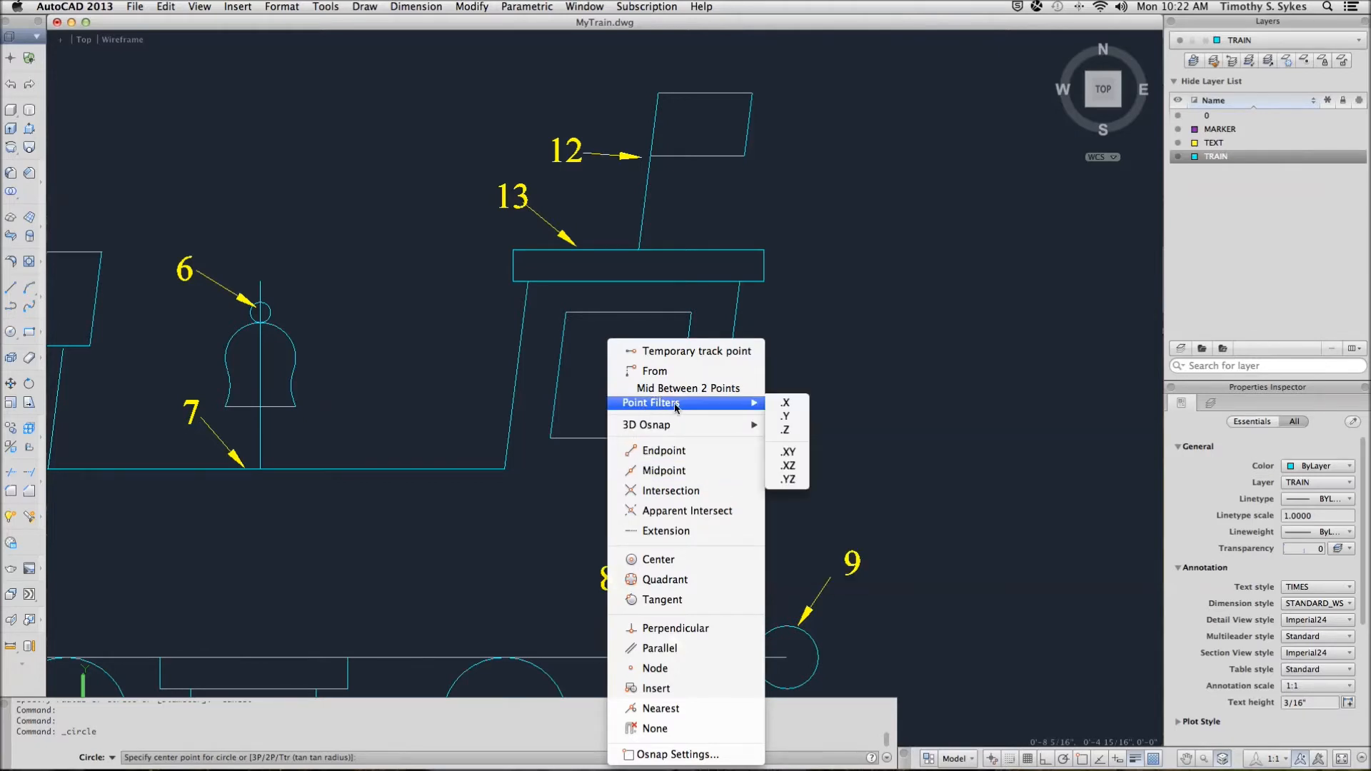
mouse_move(785, 403)
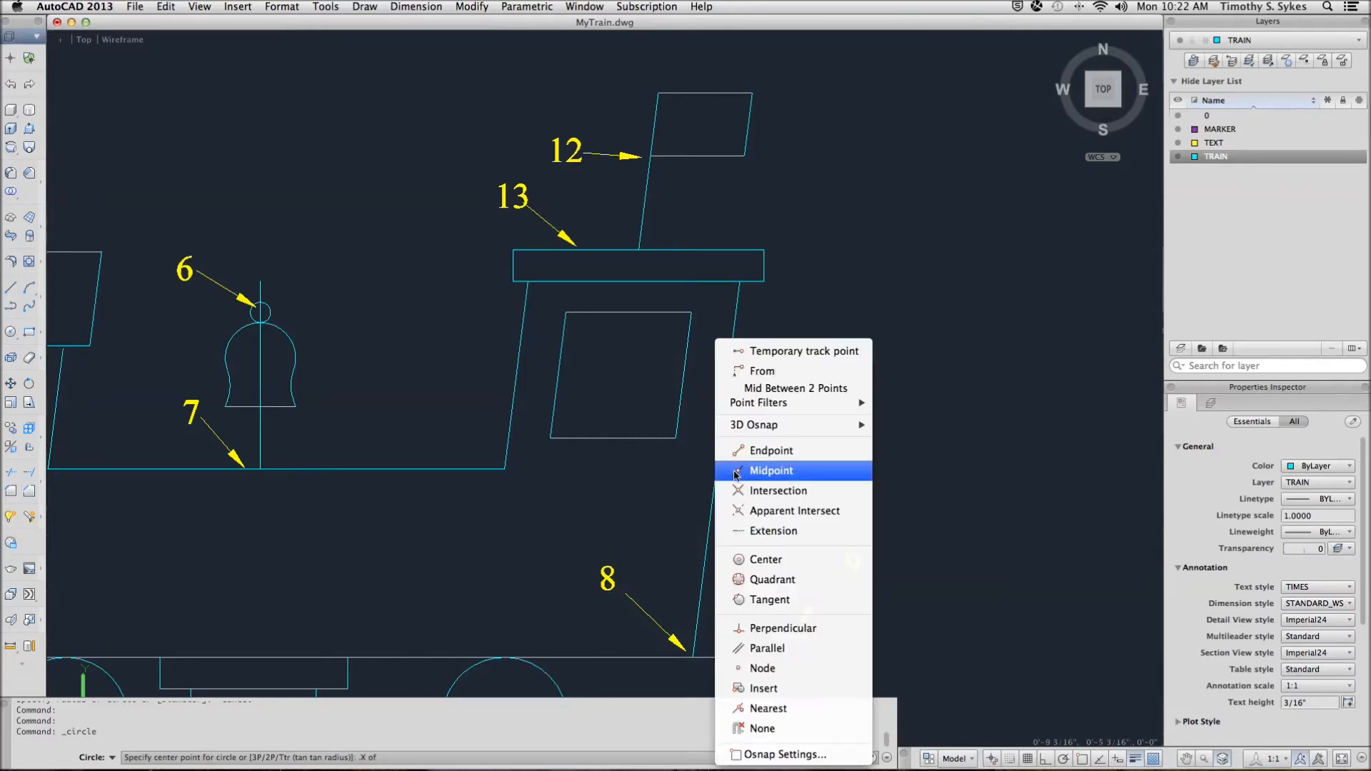
Choose Midpoint for the .X point filter to read the window's bottom edge
left_click(771, 470)
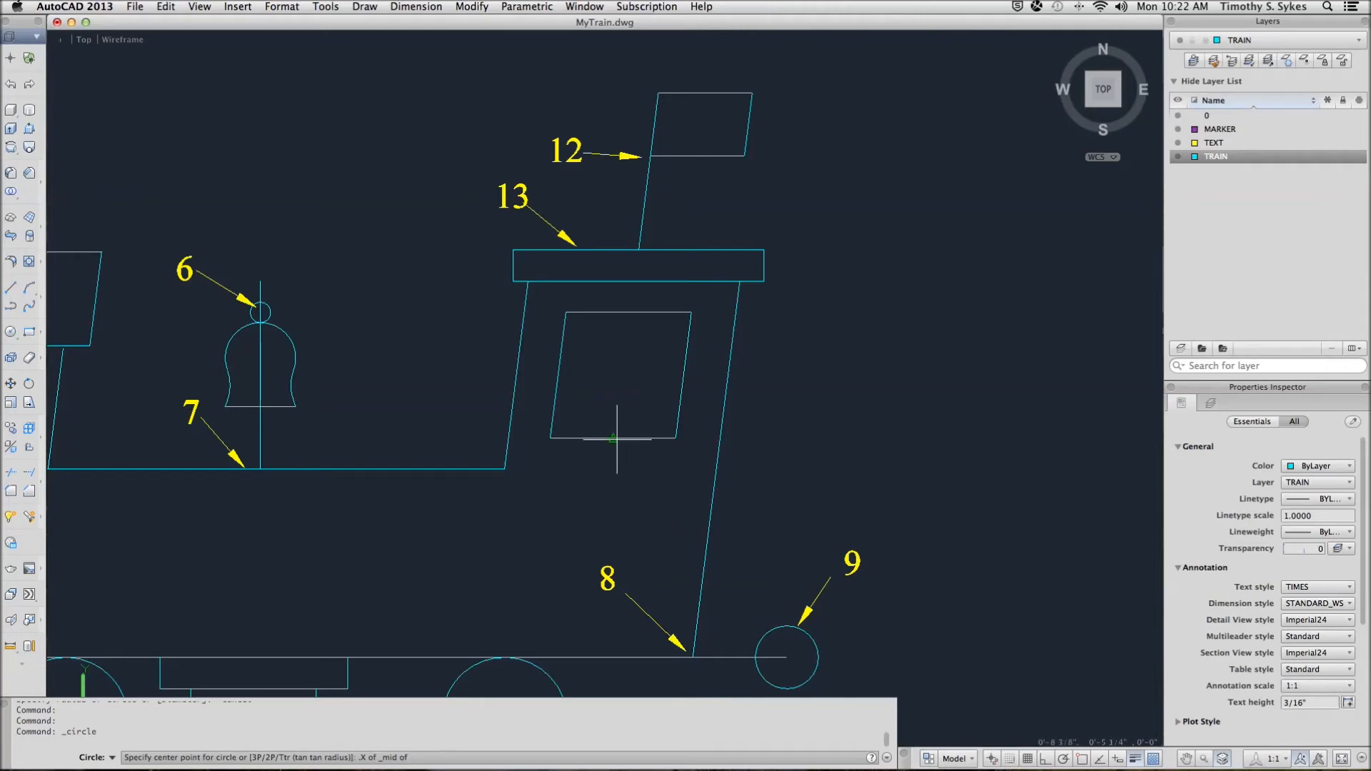
mouse_move(557, 509)
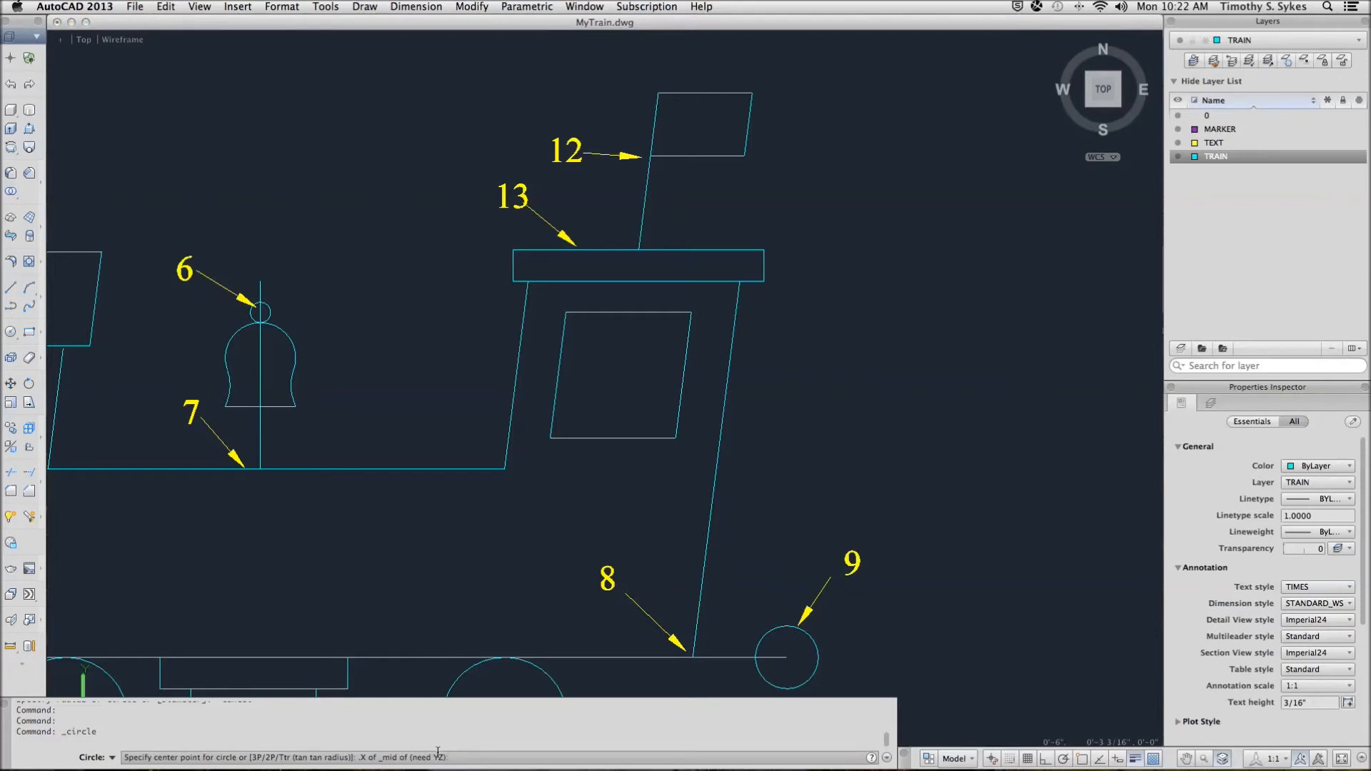
mouse_move(565, 488)
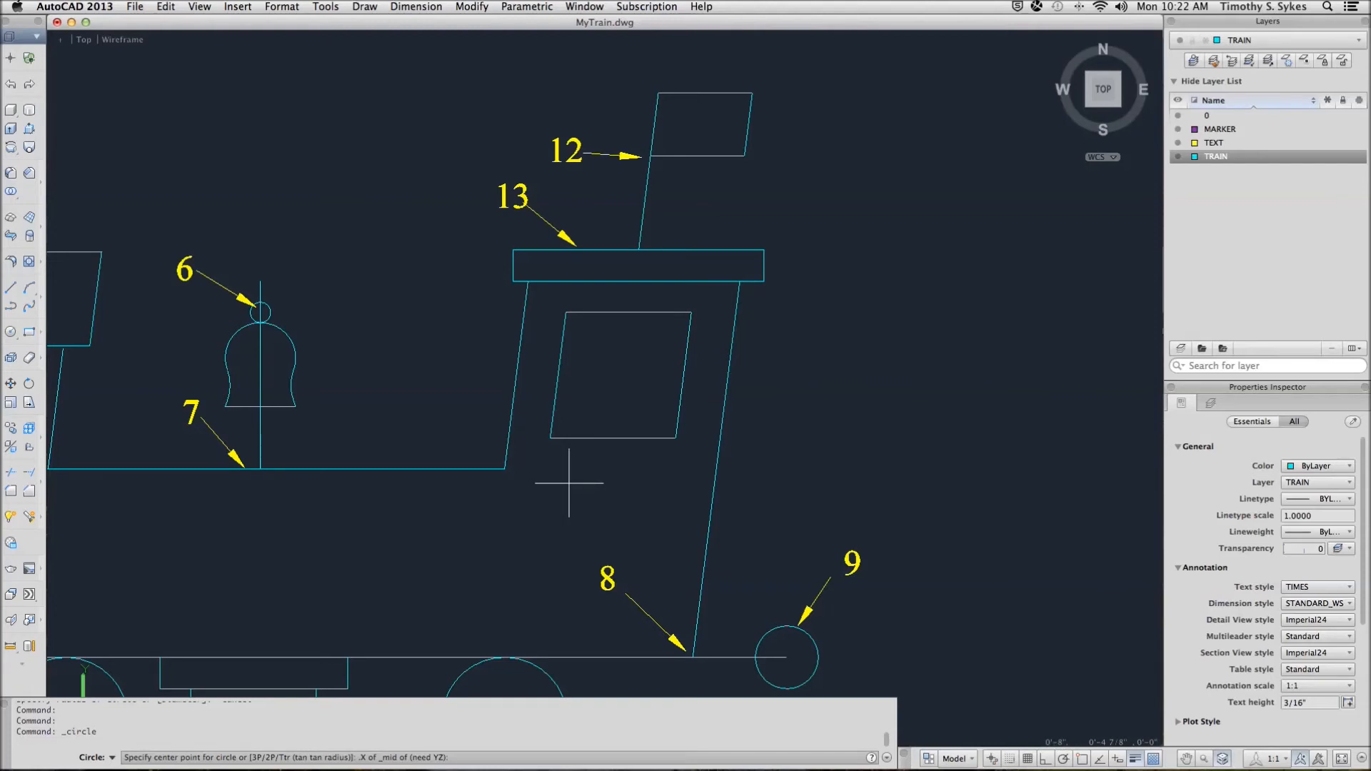
Supply the remaining YZ of the centre from a Midpoint snap on the window's side edge
right_click(568, 483)
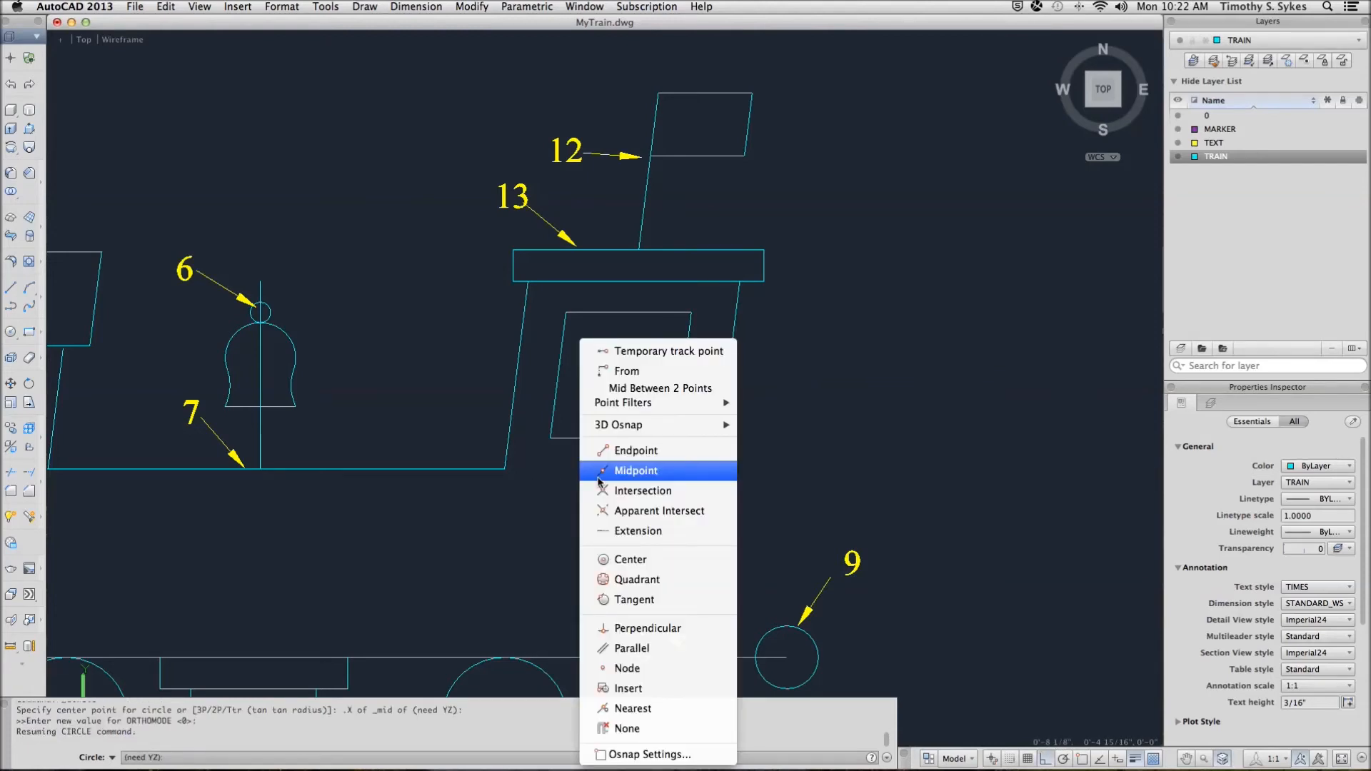
mouse_move(614, 480)
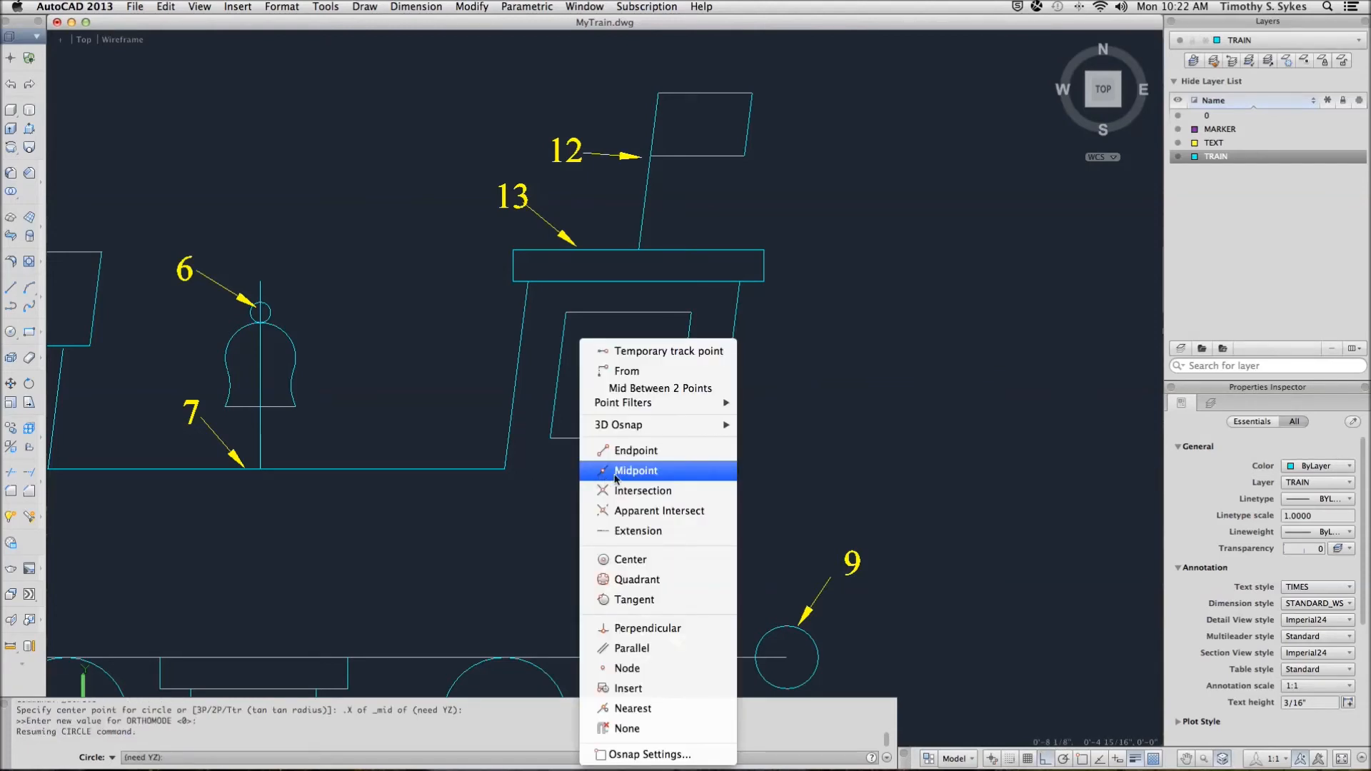
left_click(636, 470)
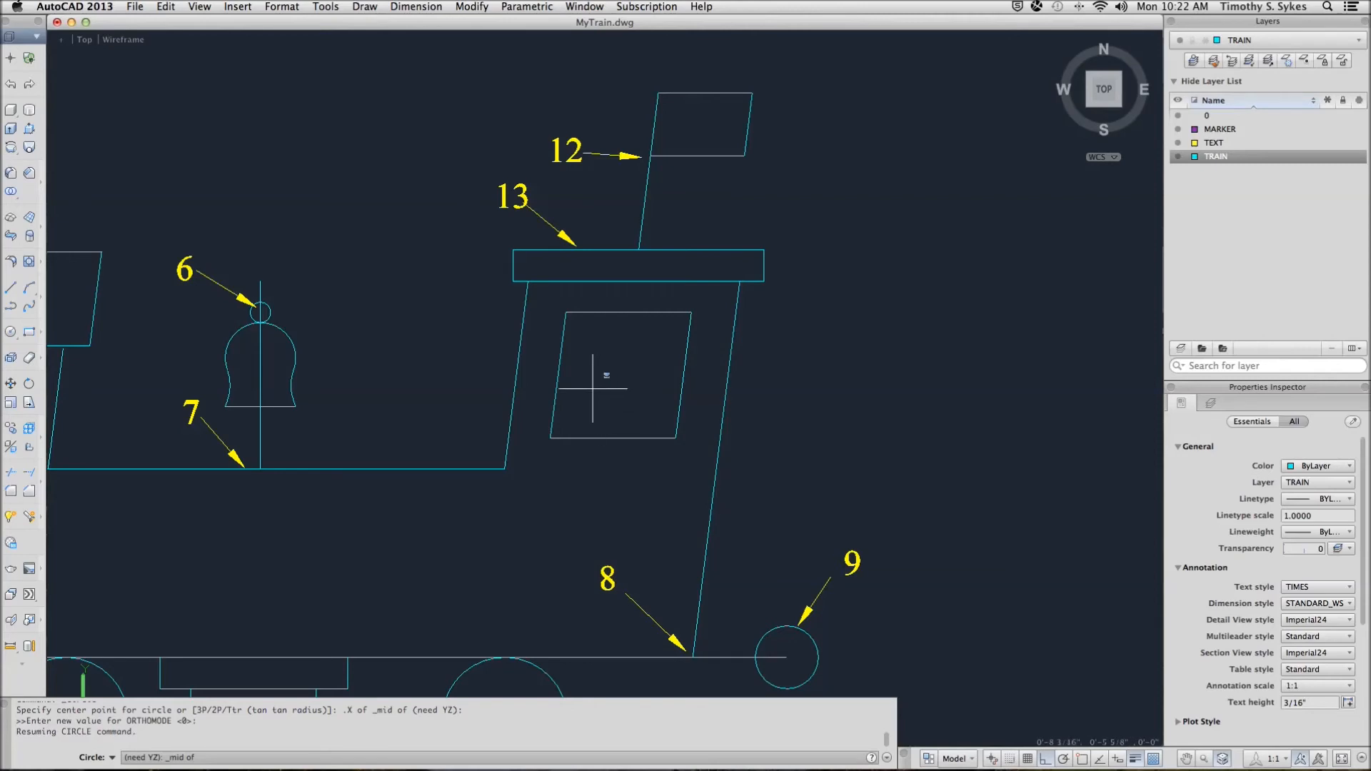
mouse_move(558, 376)
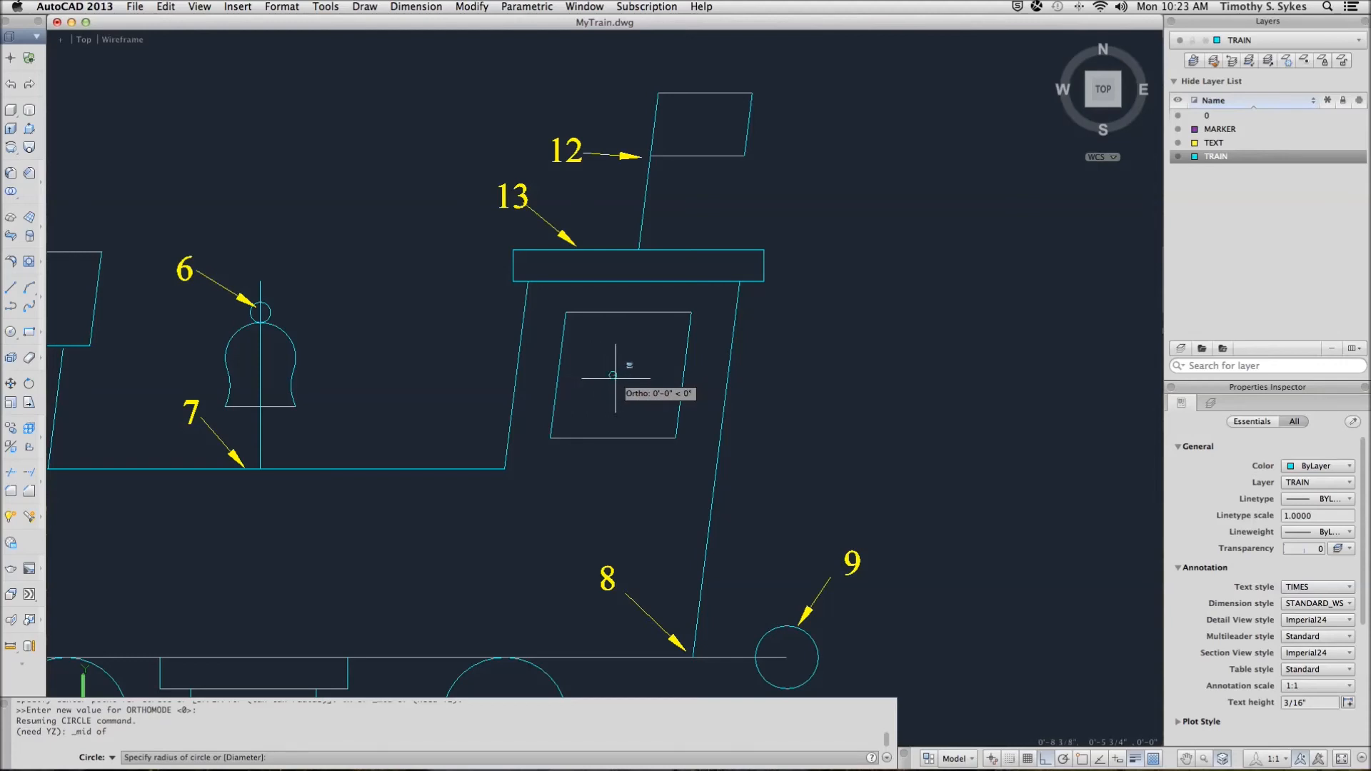
mouse_move(613, 374)
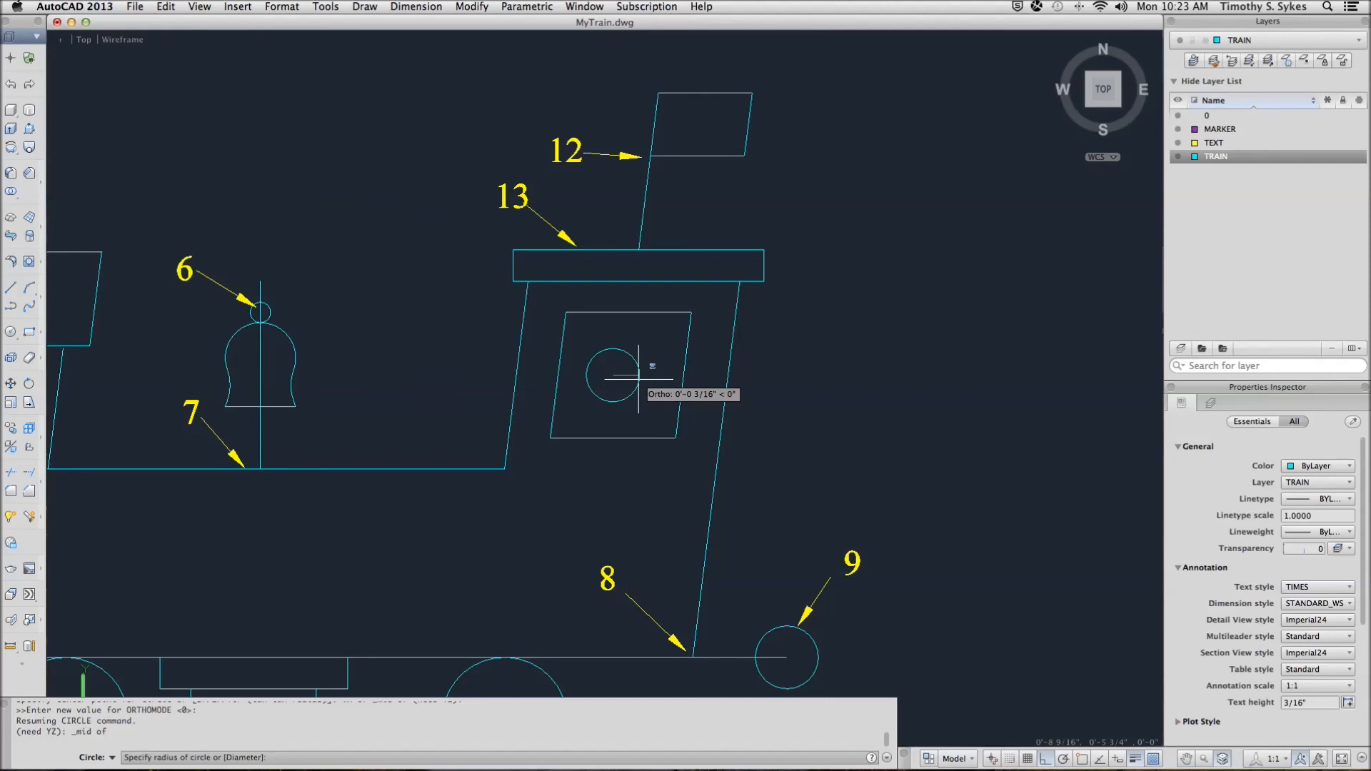
mouse_move(638, 377)
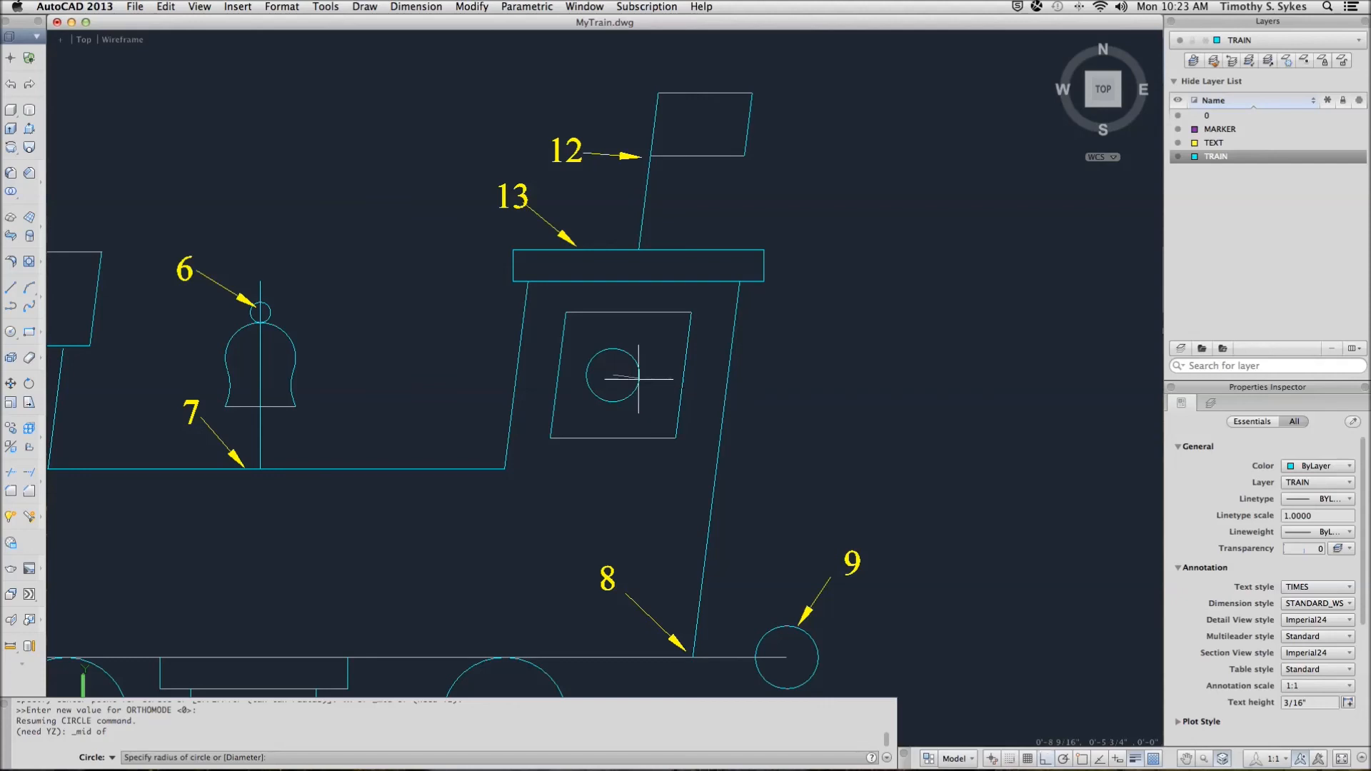